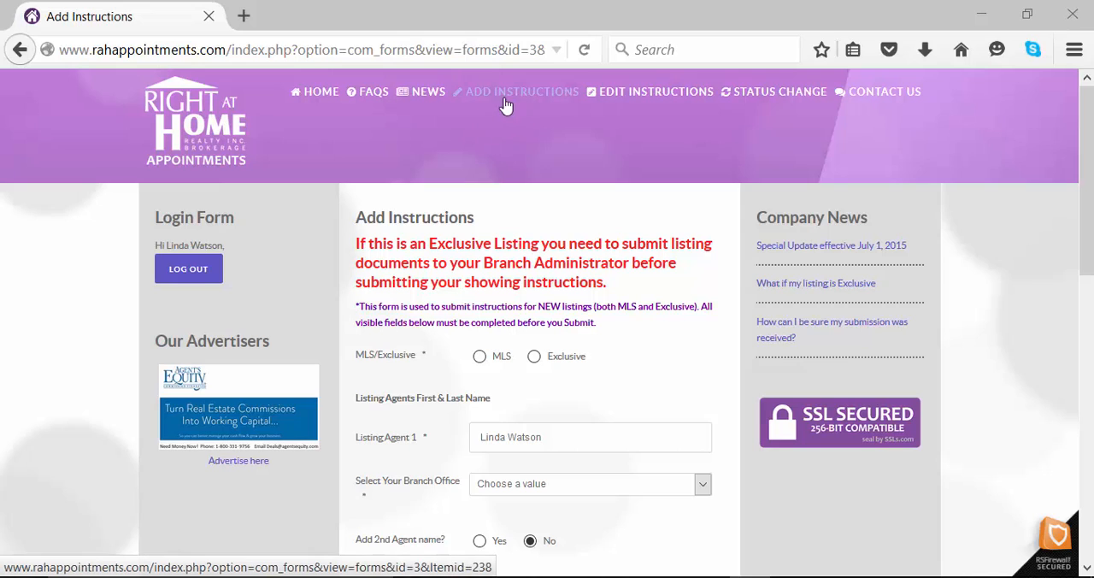
mouse_move(506, 182)
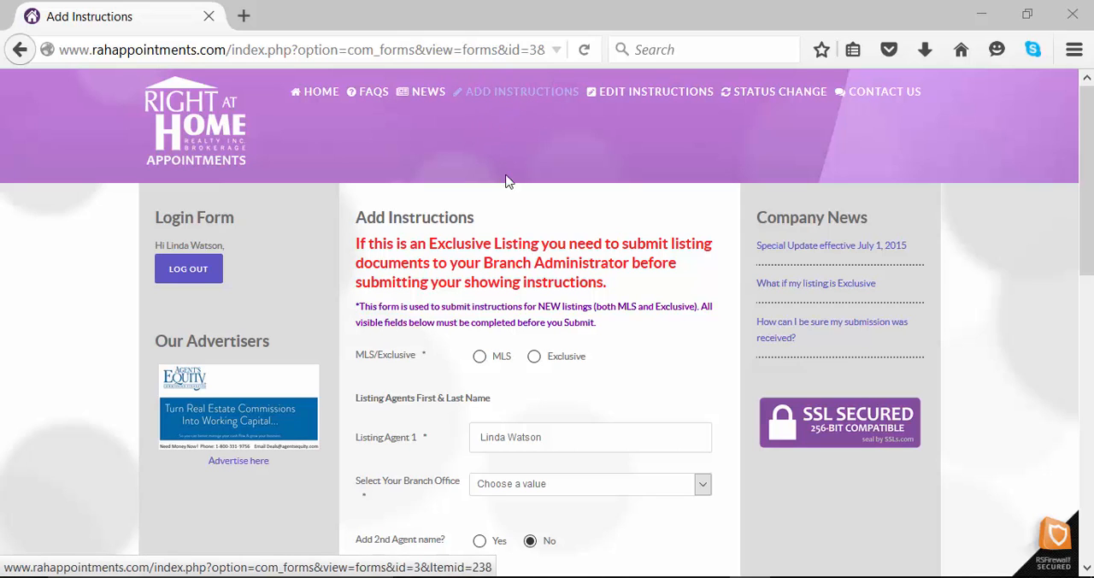
mouse_move(428, 352)
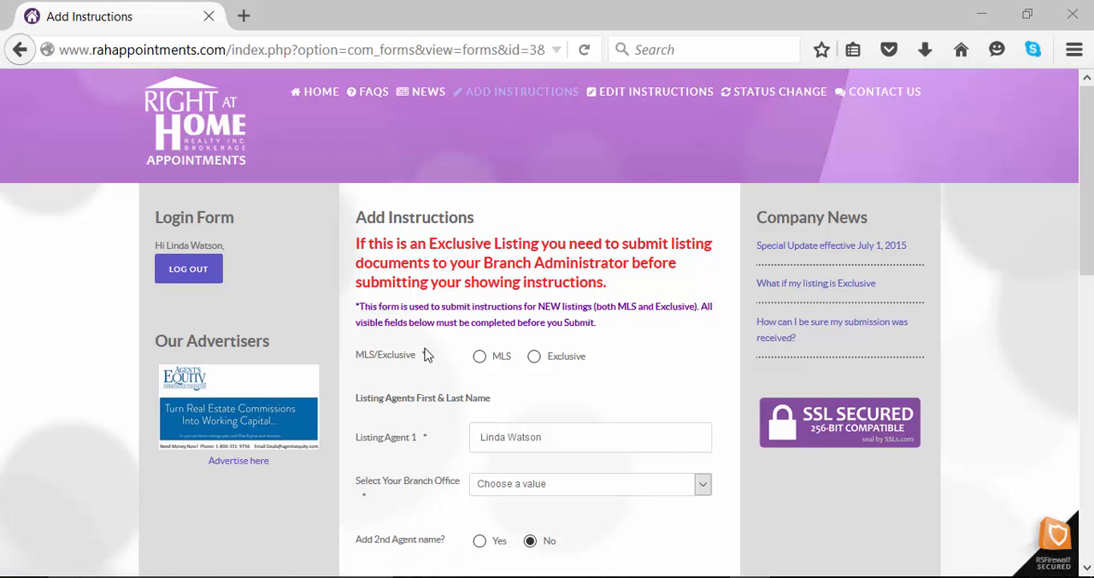
mouse_move(429, 372)
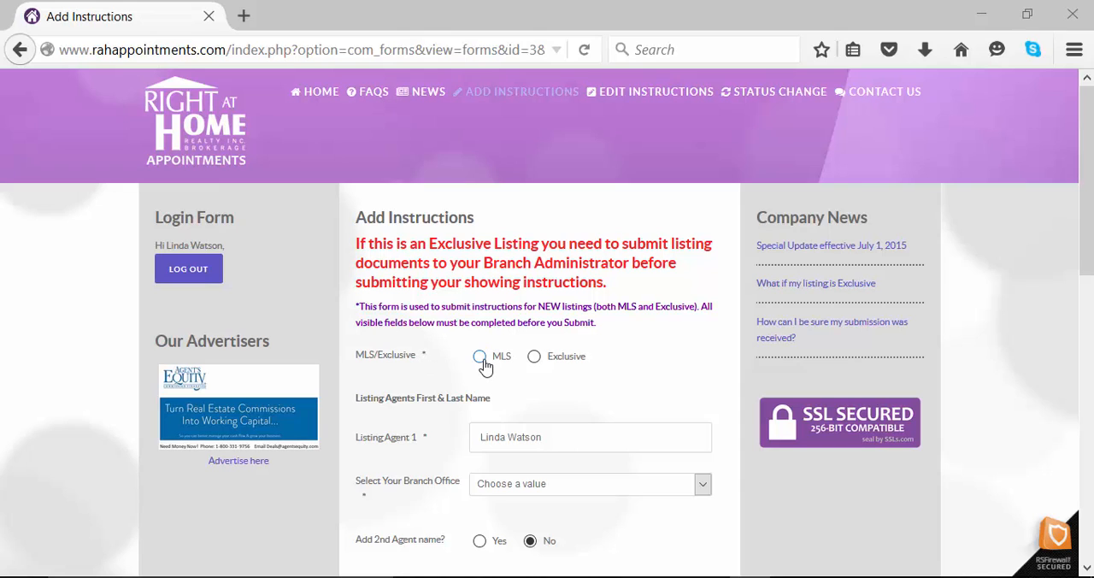
Step: Choose MLS listing type, enter MLS # E0000000 and answer Yes to adding more MLS numbers
left_click(478, 356)
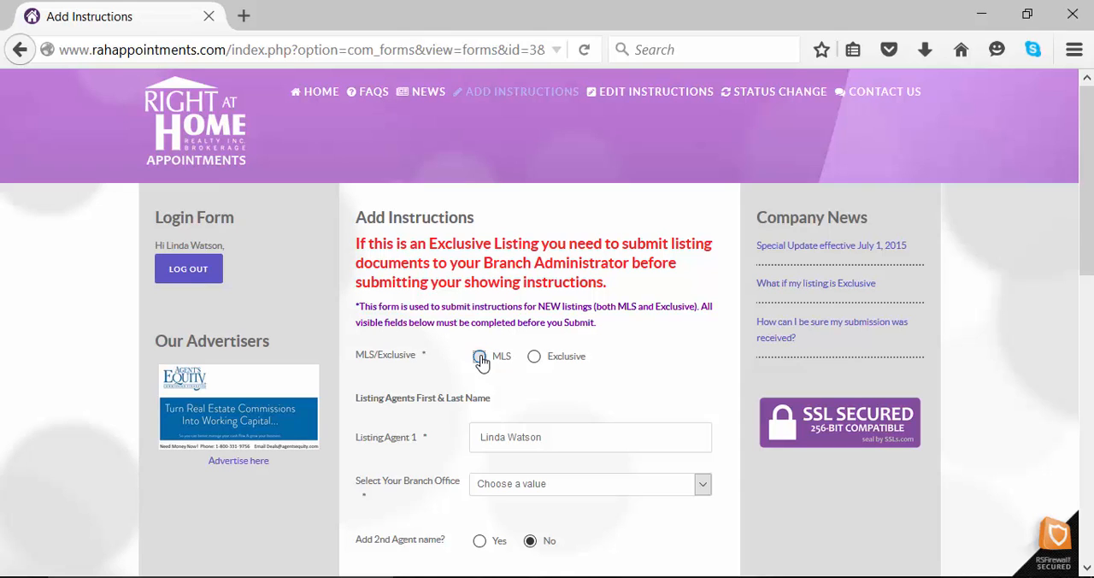
left_click(479, 356)
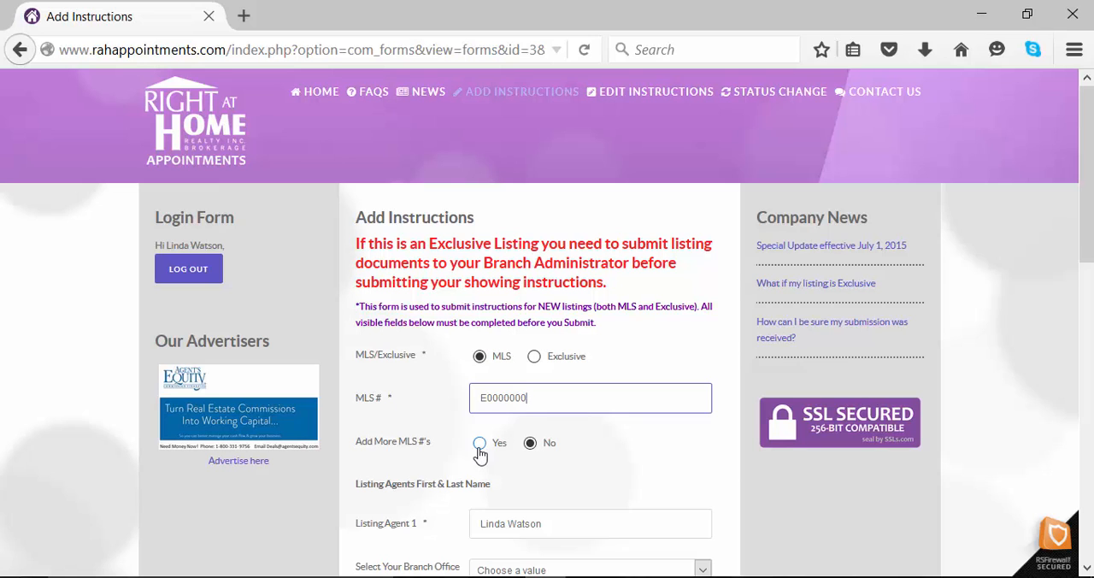
left_click(479, 443)
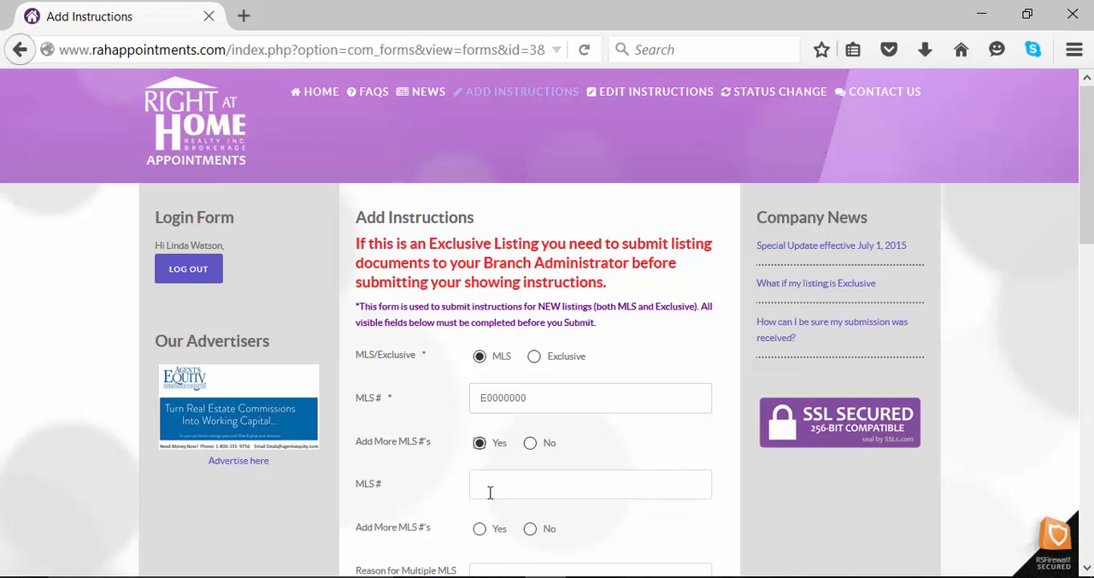
scroll("down", 3)
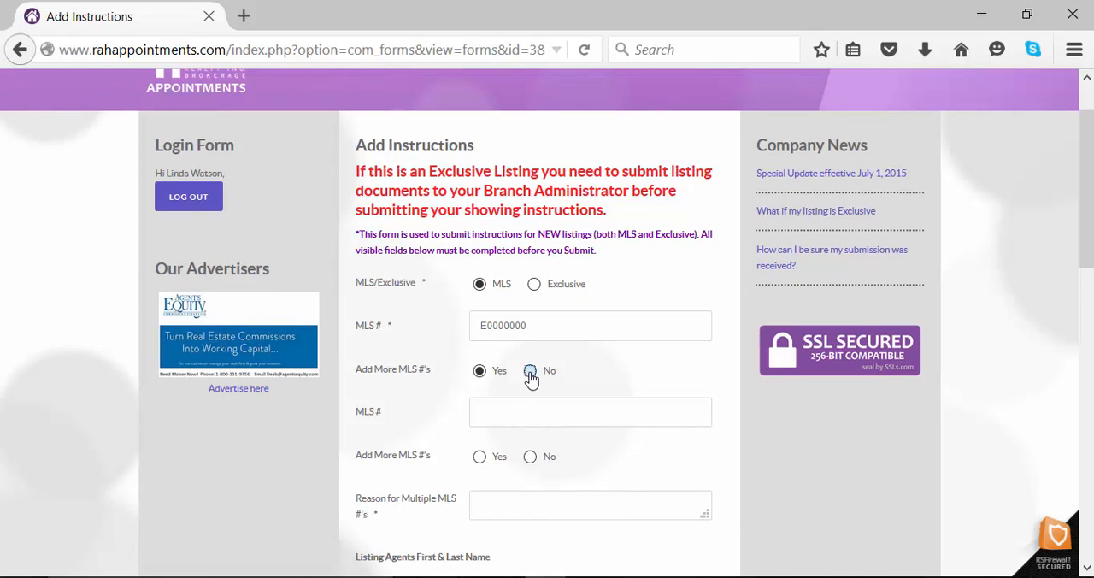
Step: Answer No to more MLS numbers, pick Durham as branch office, and end with no second agent
left_click(528, 371)
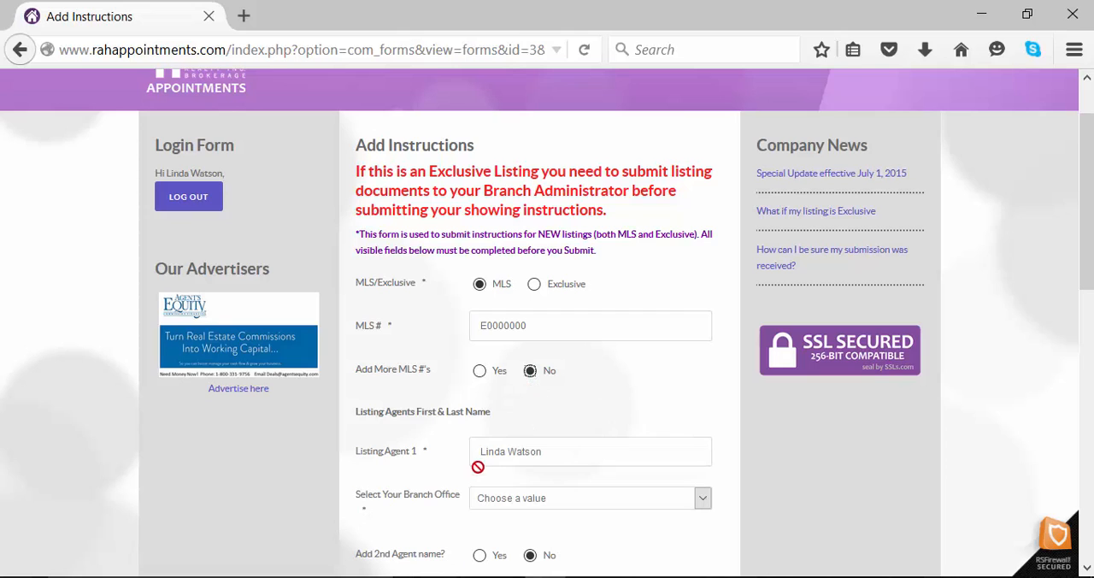
left_click(590, 499)
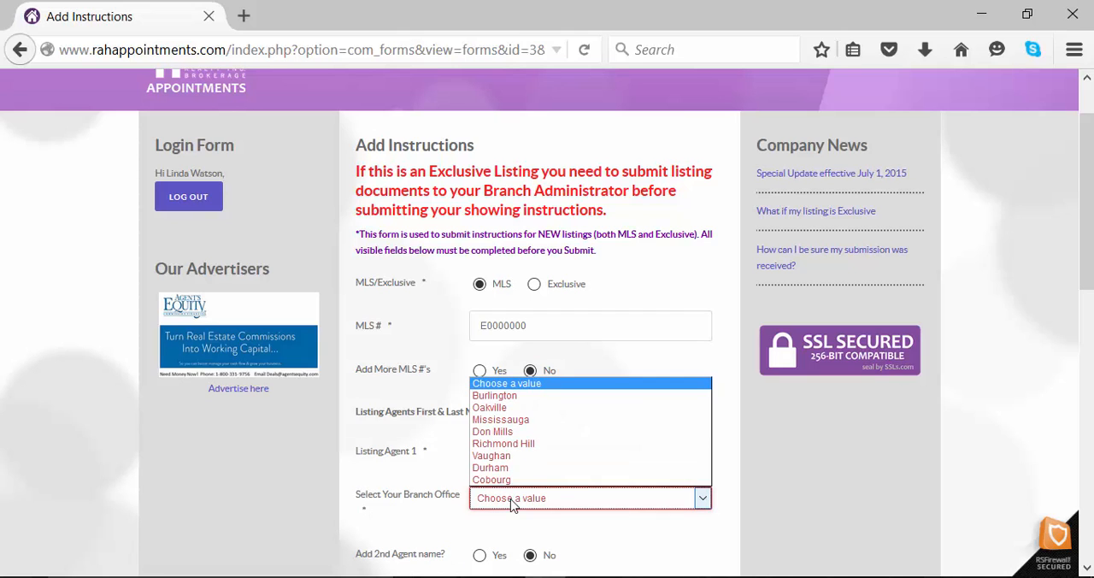
left_click(489, 467)
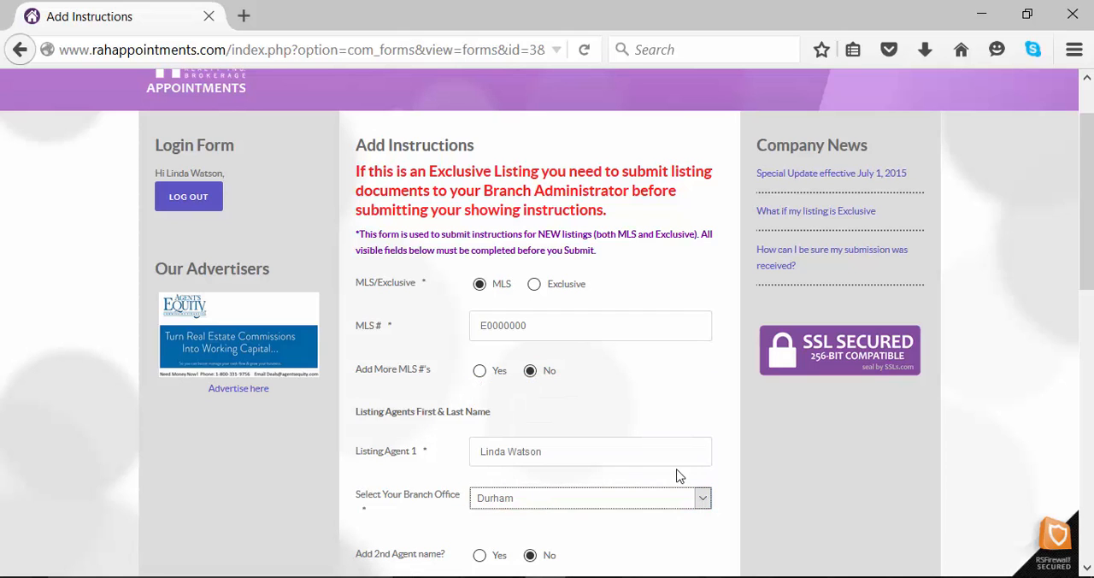
scroll("down", 3)
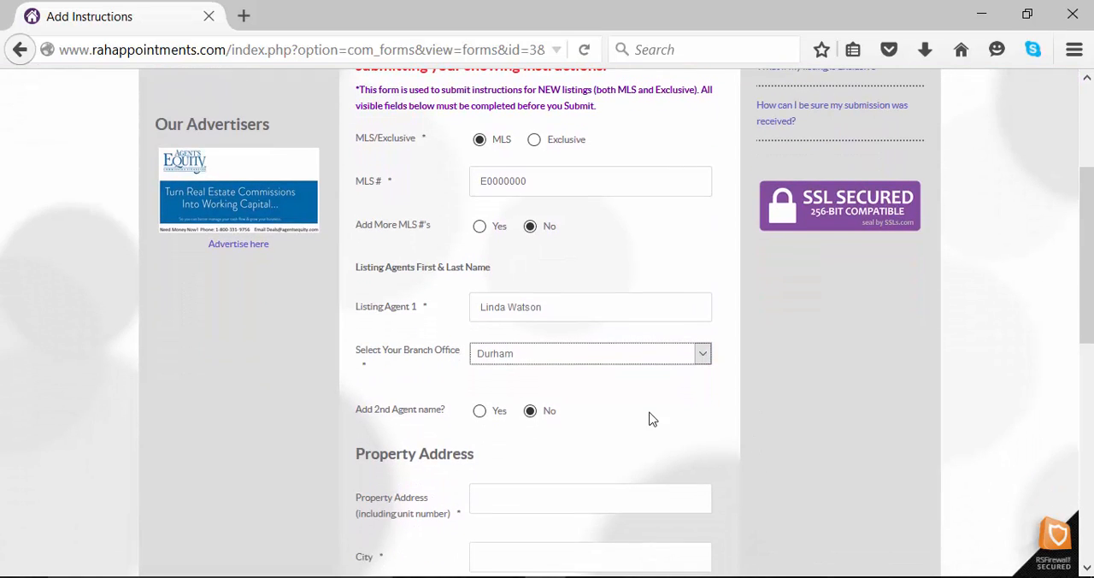
scroll("down", 3)
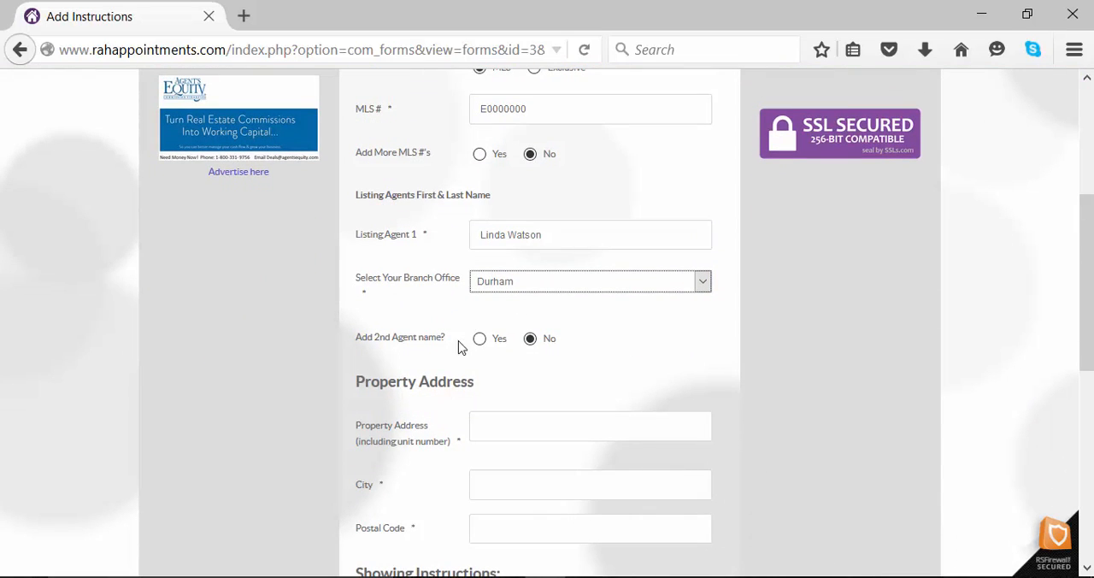
left_click(478, 338)
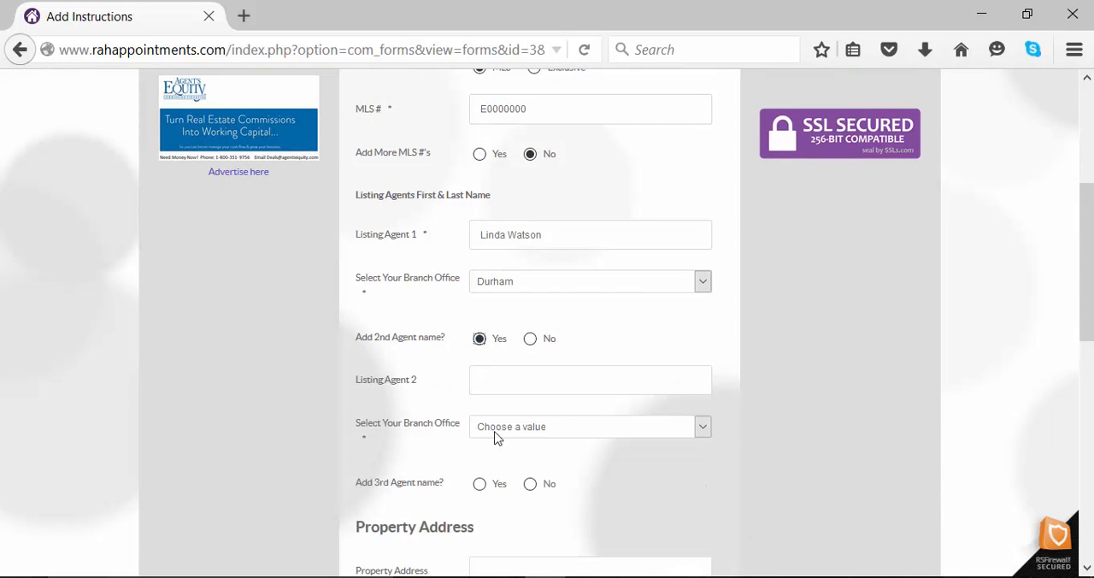
left_click(530, 339)
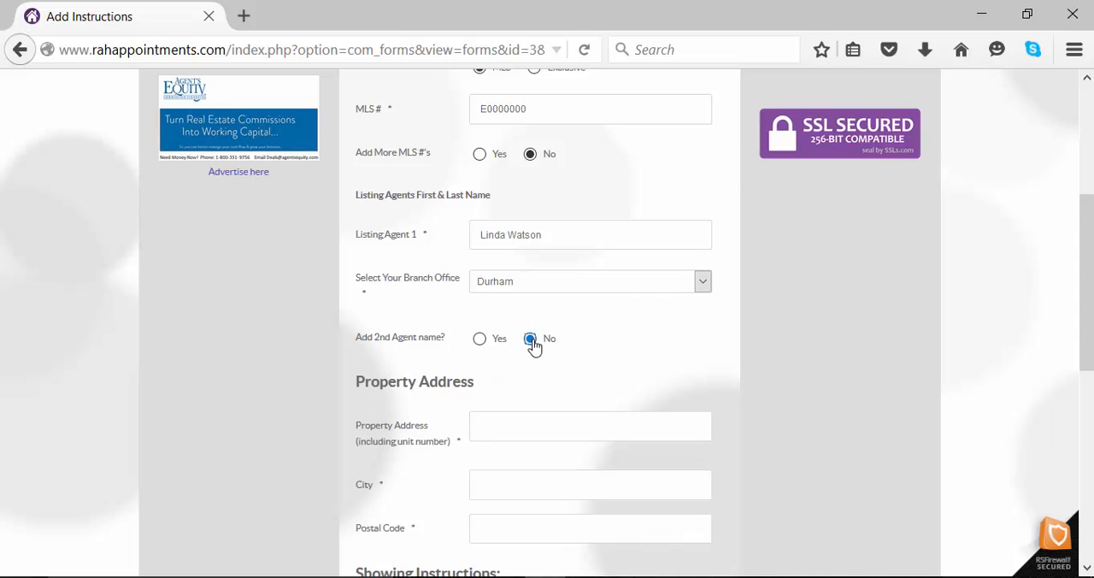
Step: Enter address 000 nowhere Ave, city Nowhere, Canada, postal code ANA NAN from autofill
left_click(589, 426)
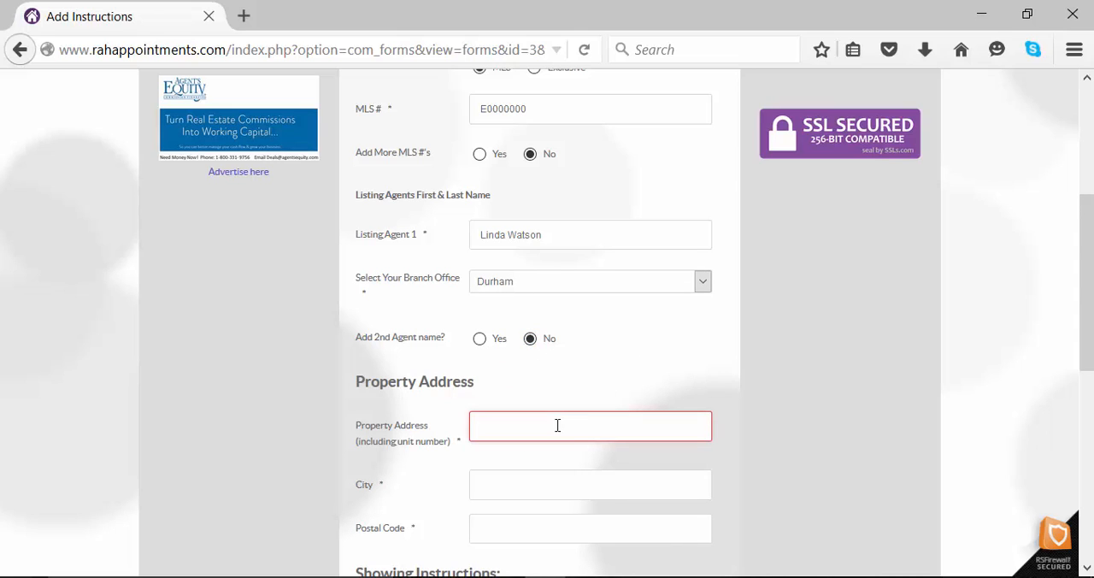
type("0")
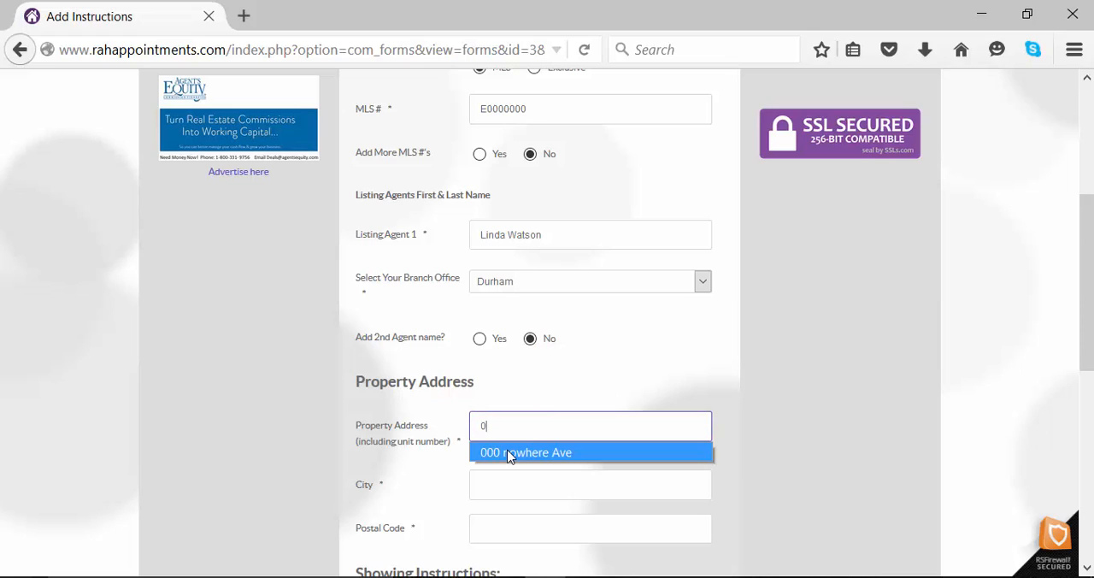
left_click(526, 452)
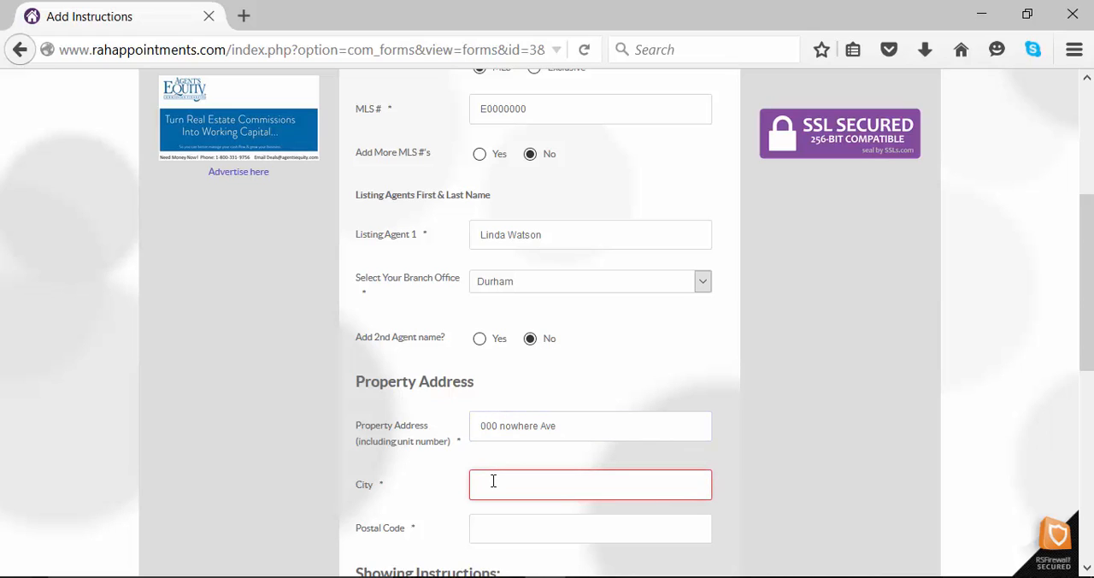
type("Nowhere, Canada")
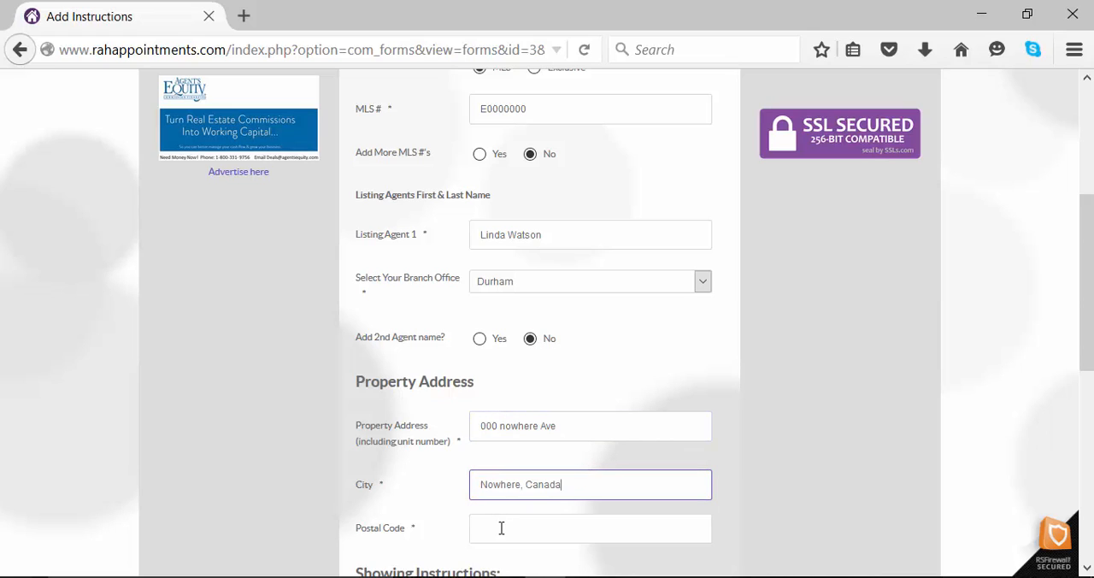
type("a")
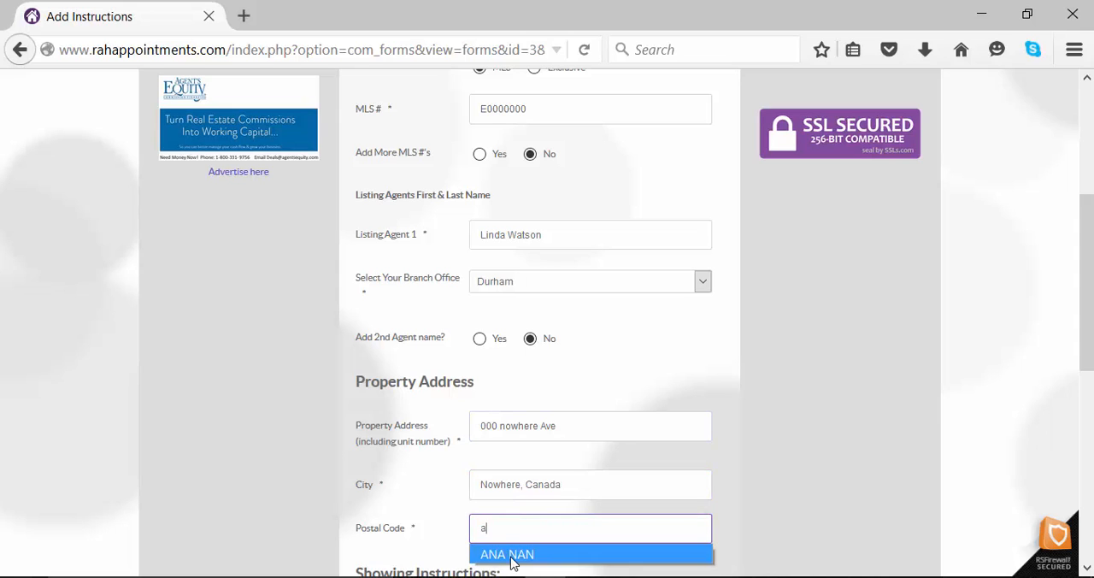
left_click(506, 554)
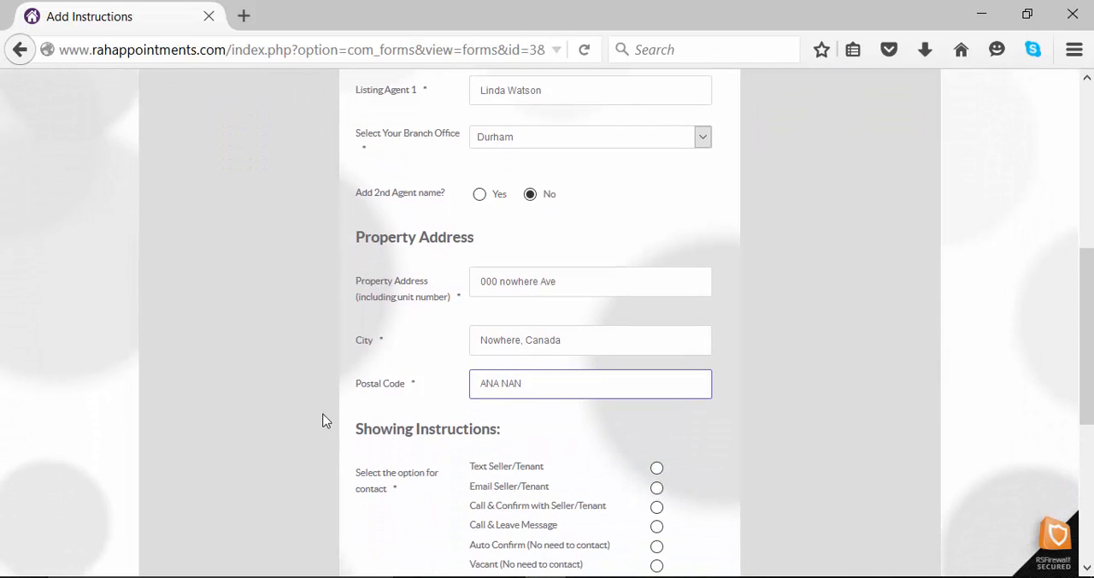
mouse_move(438, 479)
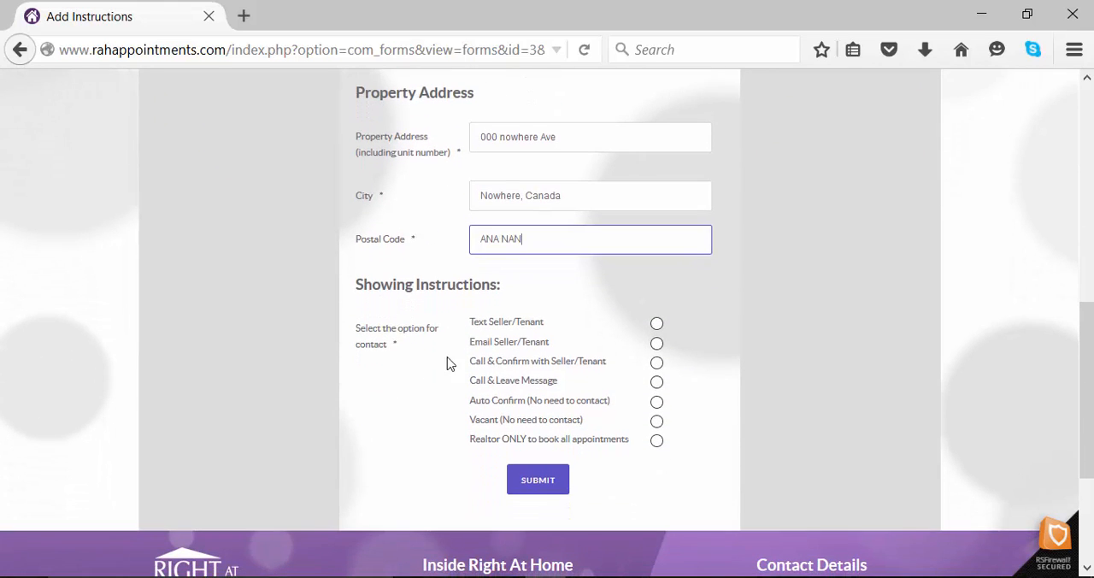
mouse_move(650, 463)
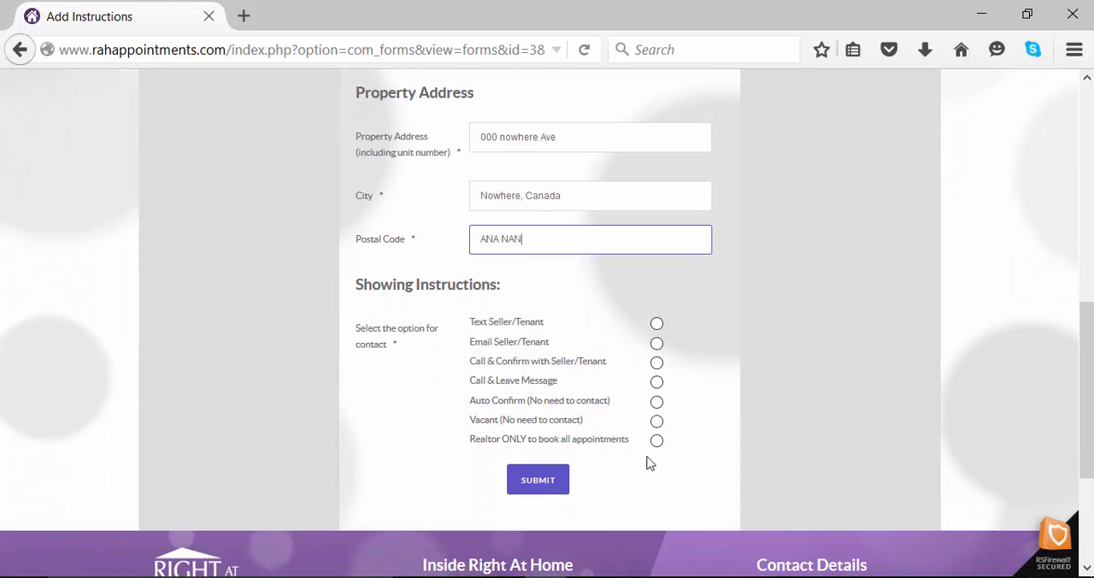
mouse_move(675, 325)
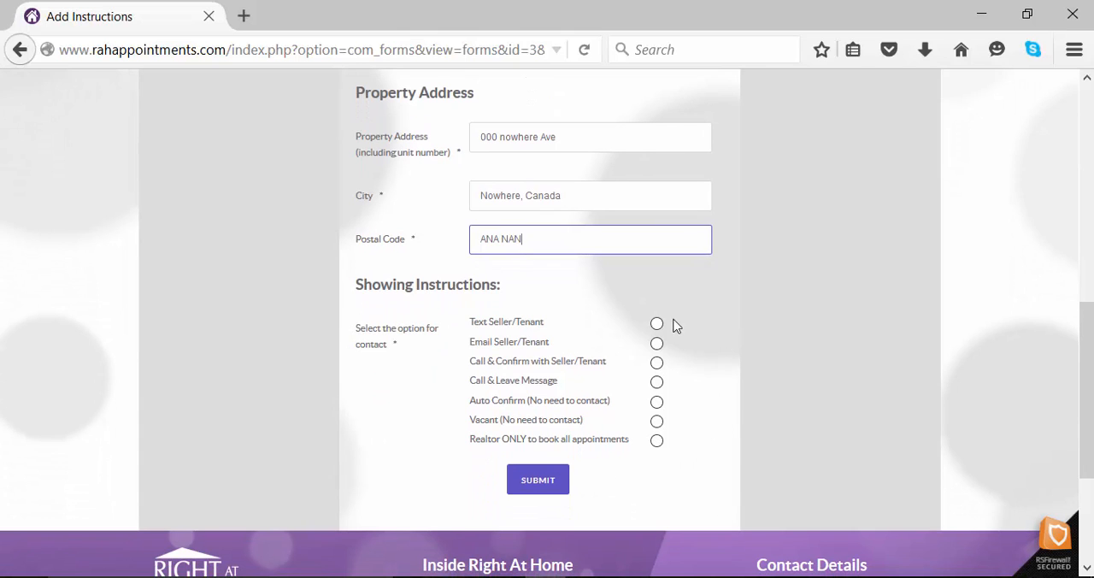
Step: Pick Text Seller/Tenant as the showing-instructions contact option
left_click(656, 323)
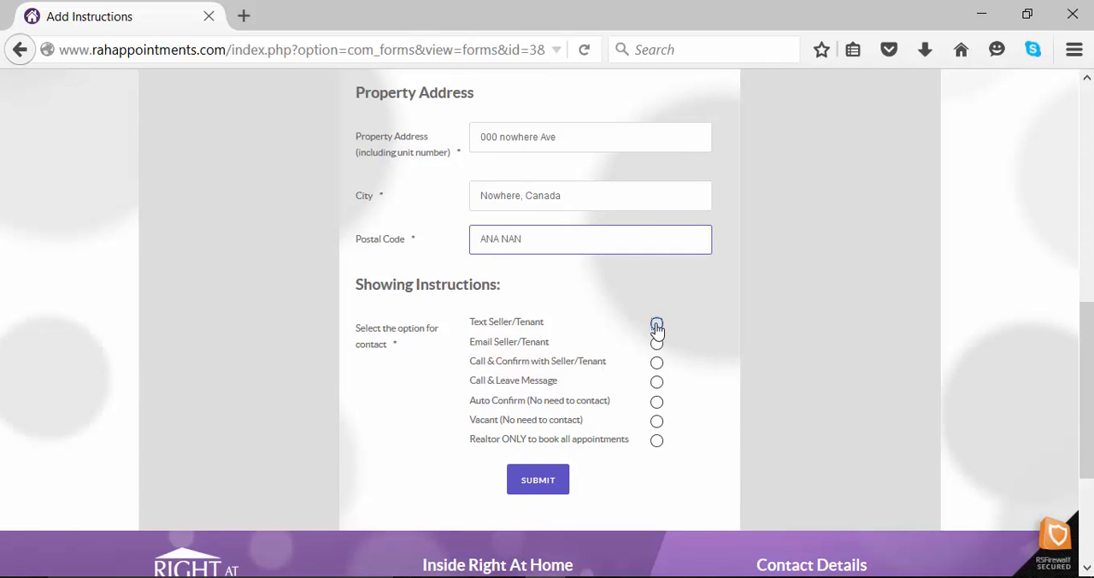
left_click(657, 323)
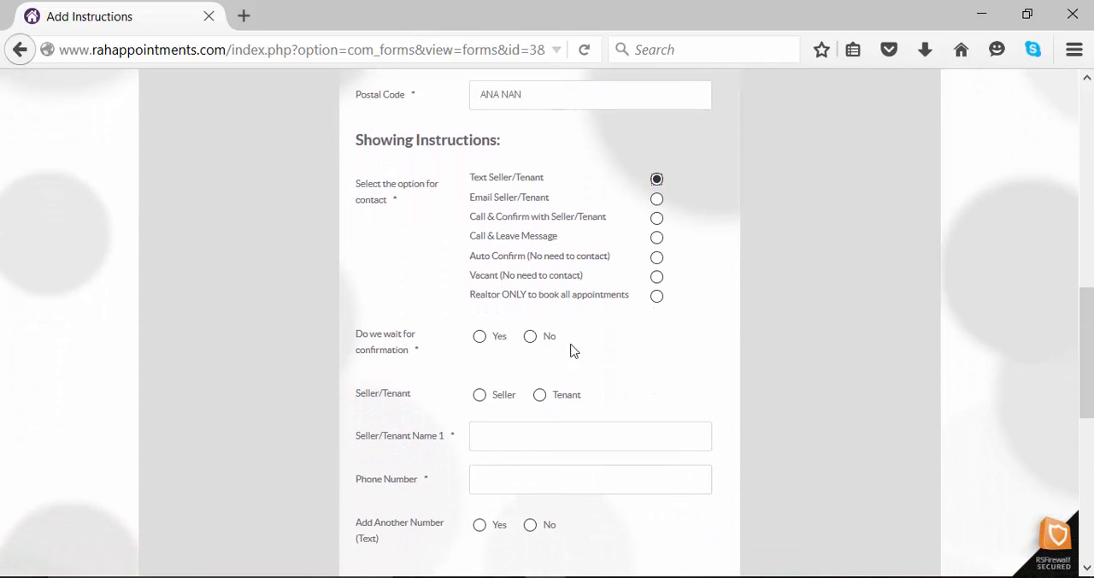
mouse_move(458, 438)
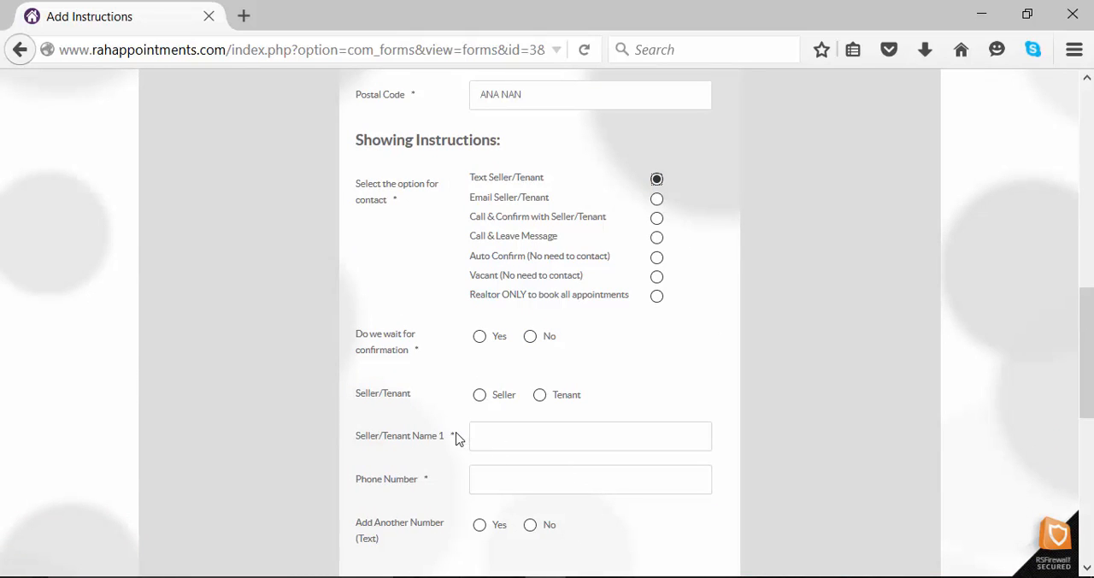
mouse_move(646, 217)
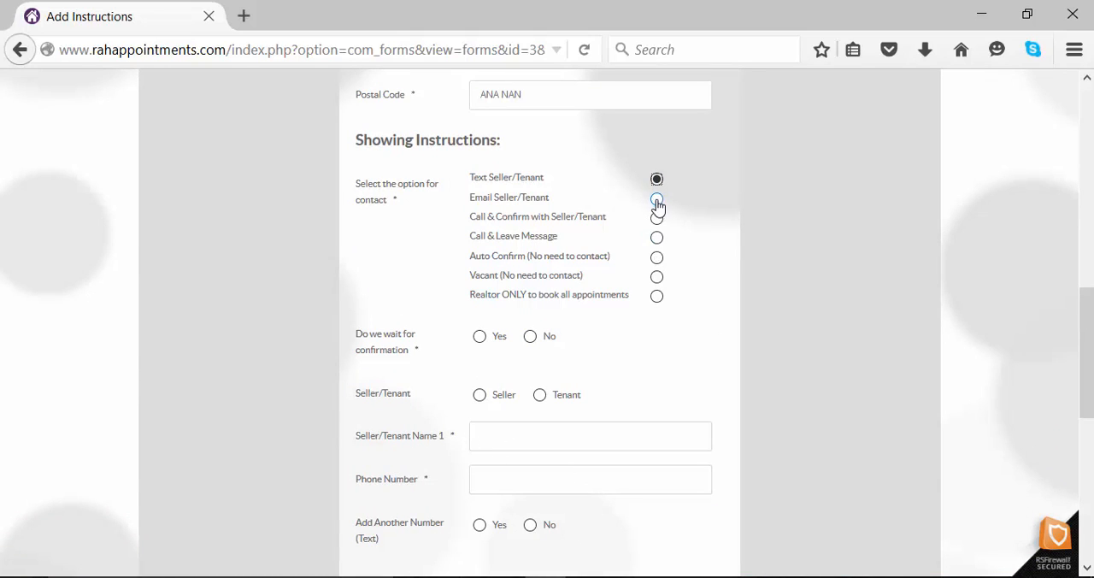
left_click(656, 218)
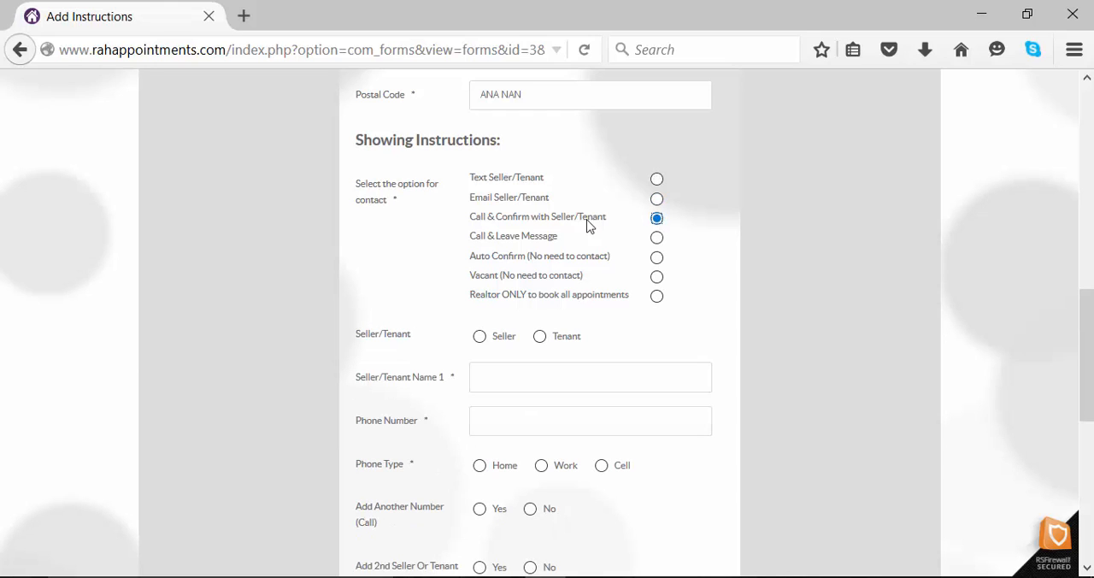
left_click(590, 376)
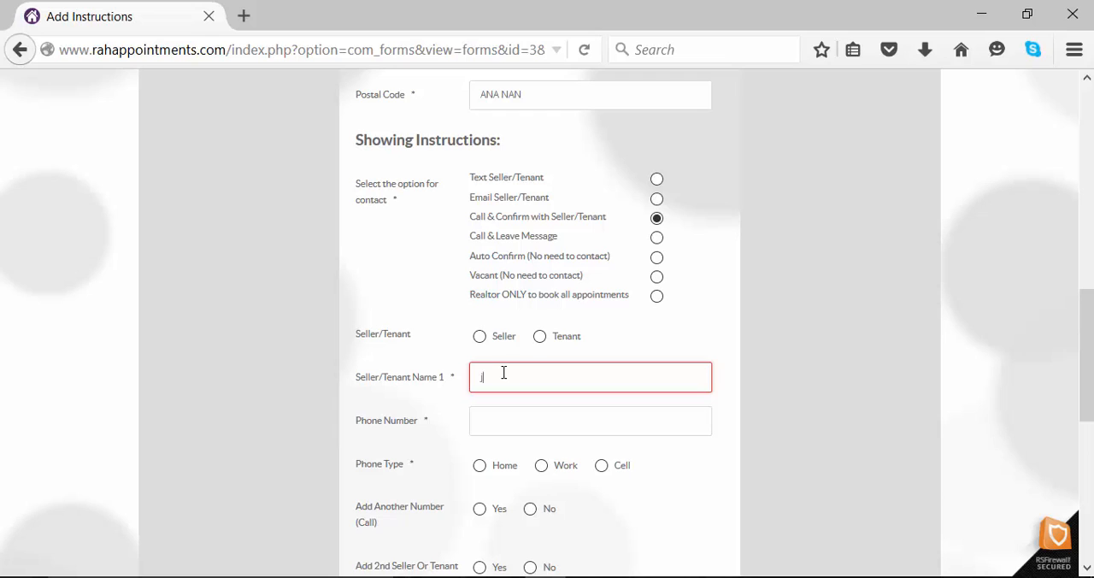
type("jane do")
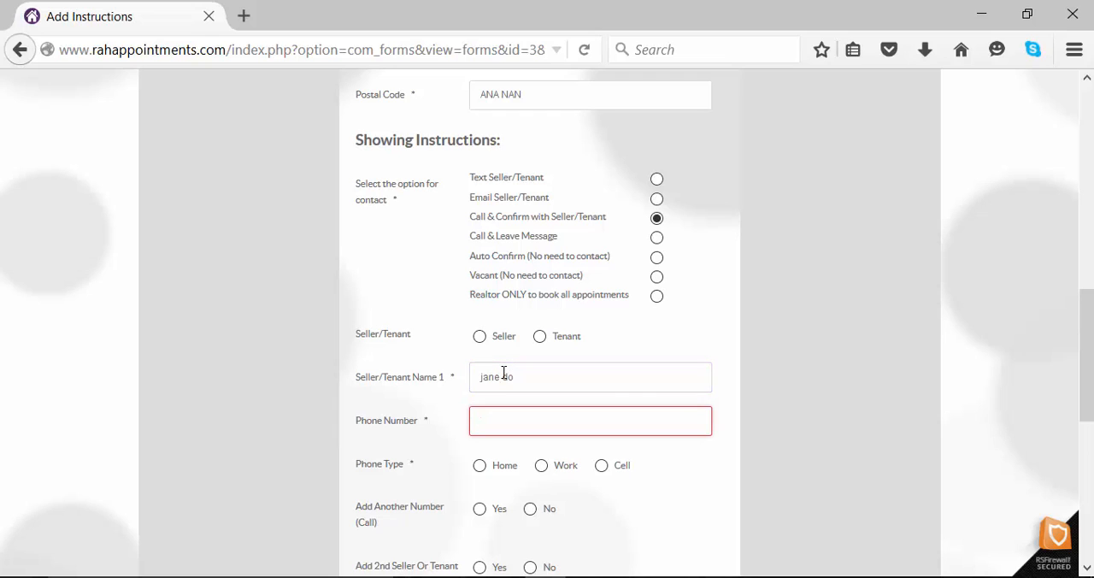
type("1111111111")
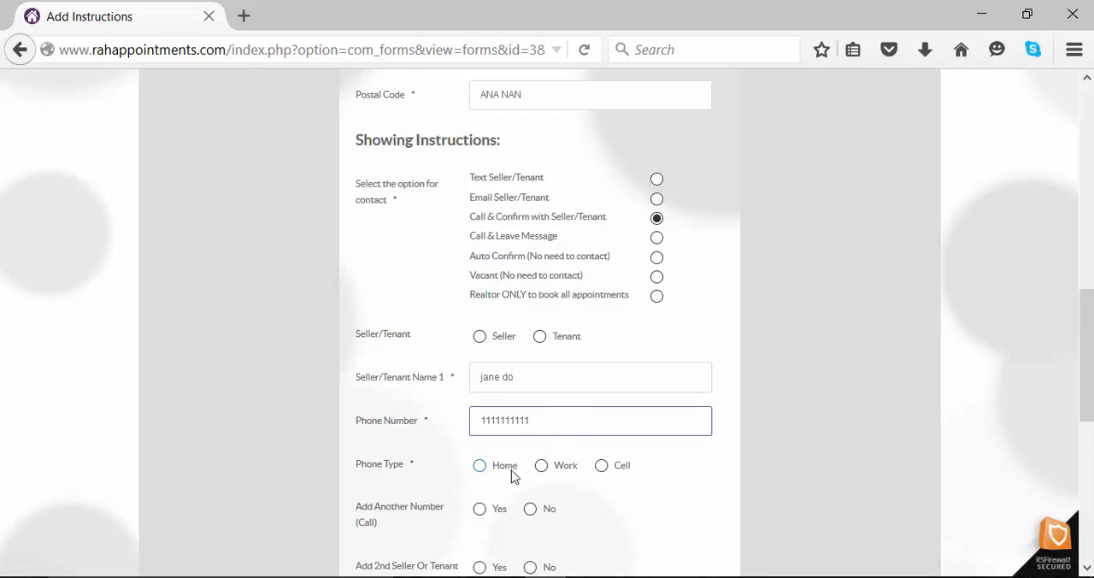
left_click(601, 465)
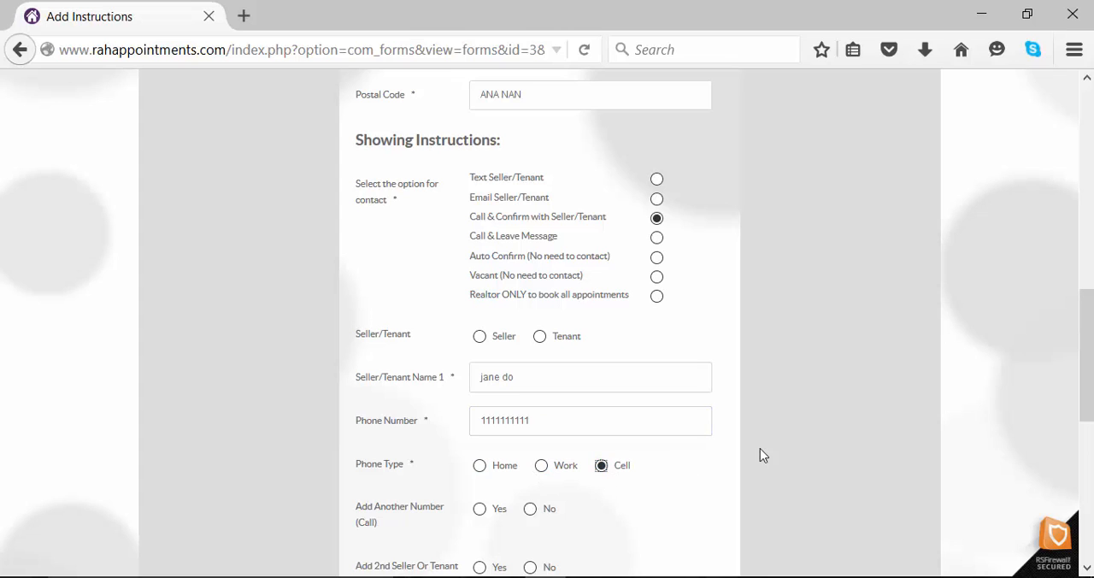
Step: Answer No to a second seller, require 05 hours notice, and choose No lockbox, GO DIRECT
scroll("down", 3)
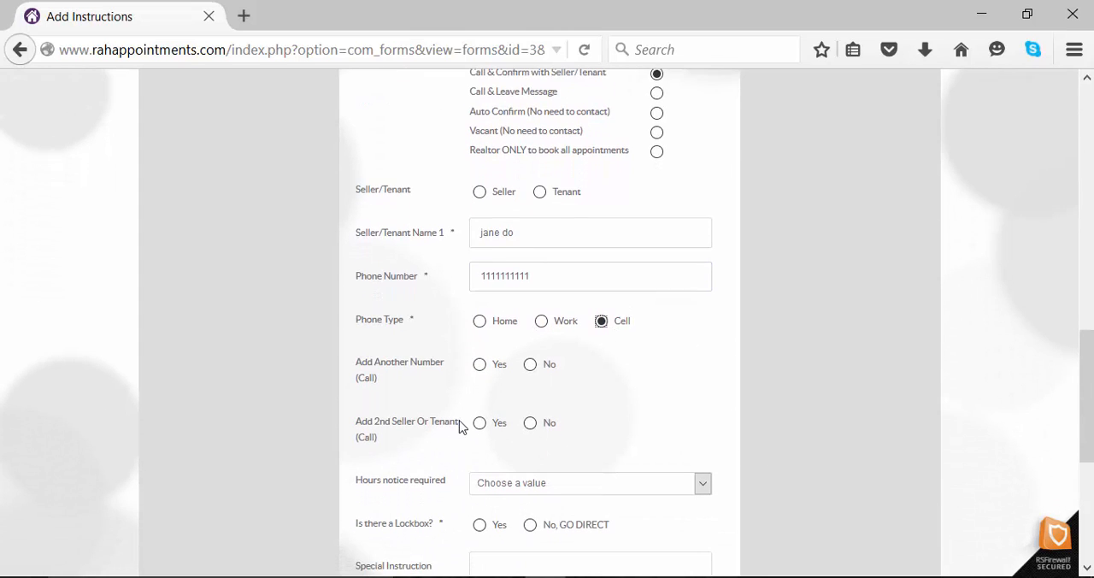
left_click(530, 424)
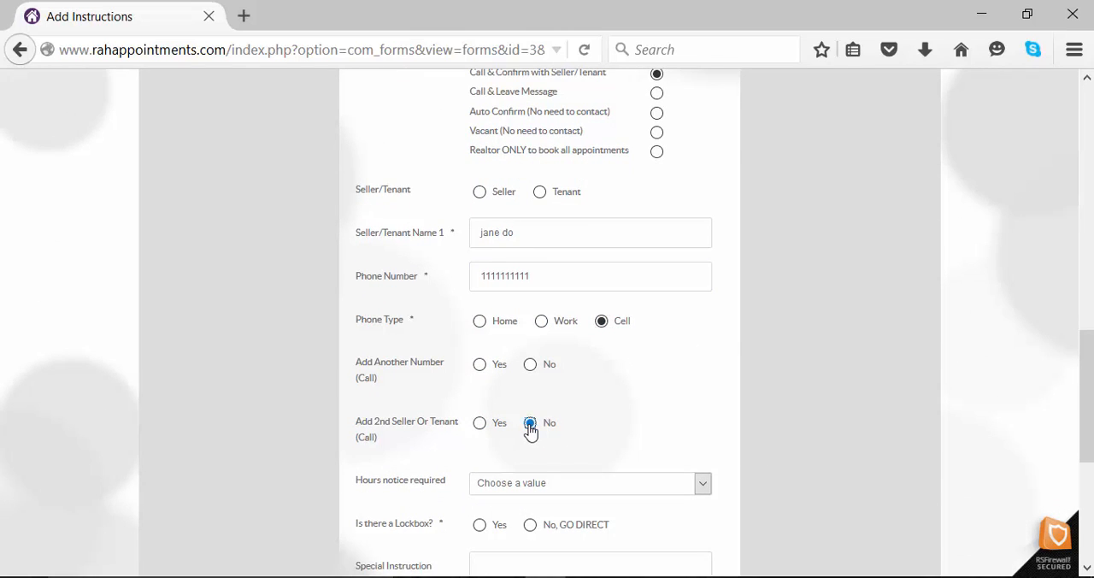
scroll("down", 3)
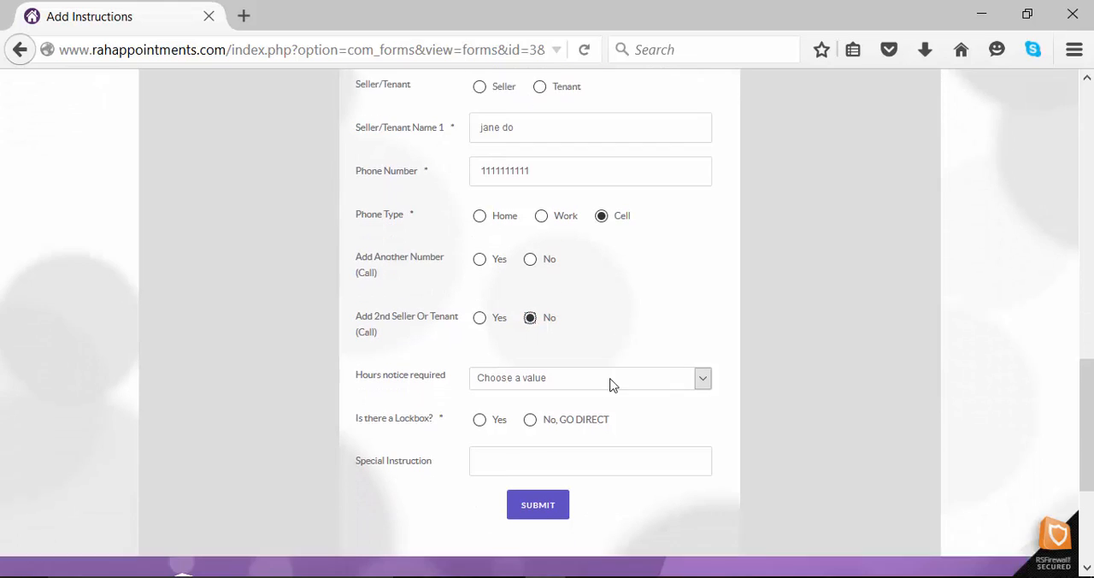
scroll("down", 3)
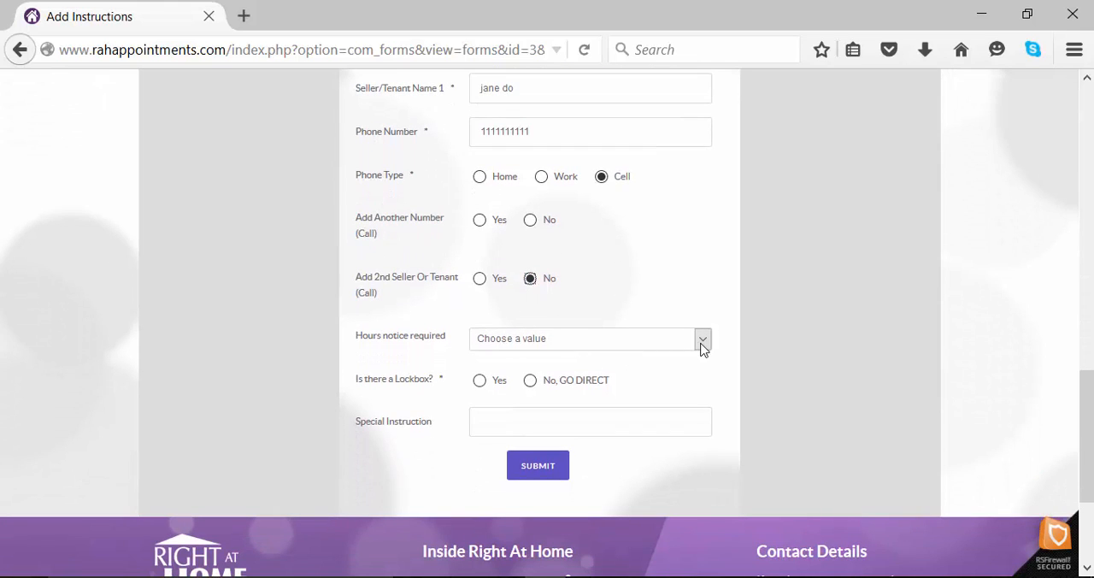
left_click(703, 338)
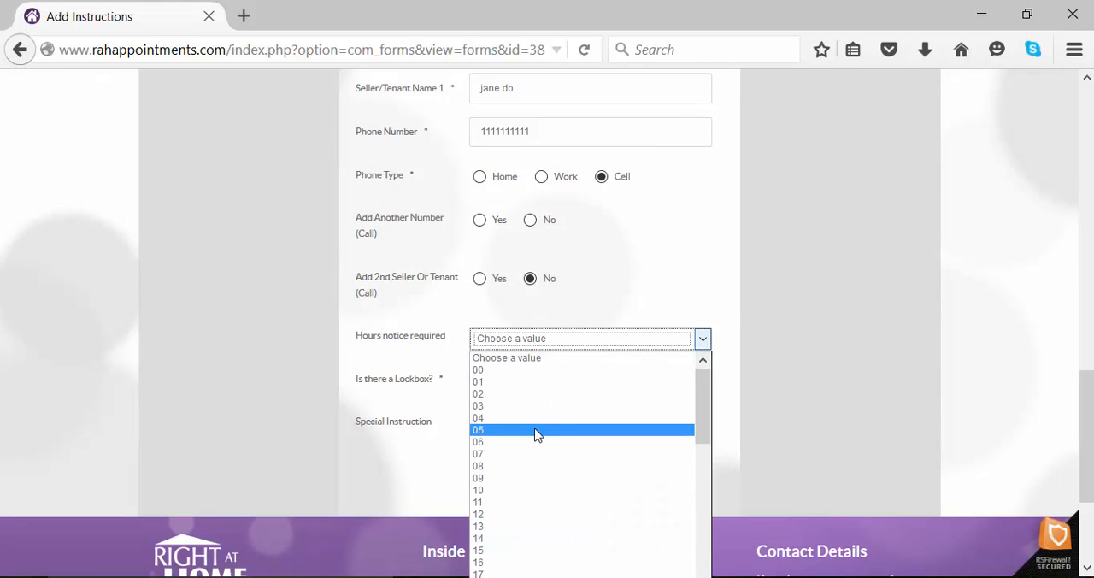
left_click(479, 429)
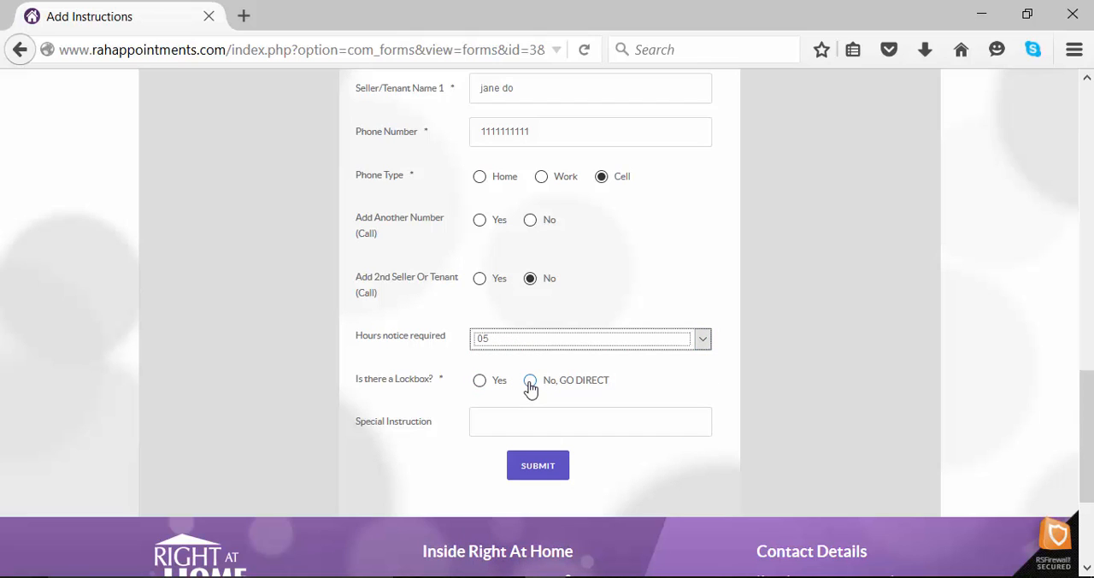
left_click(530, 379)
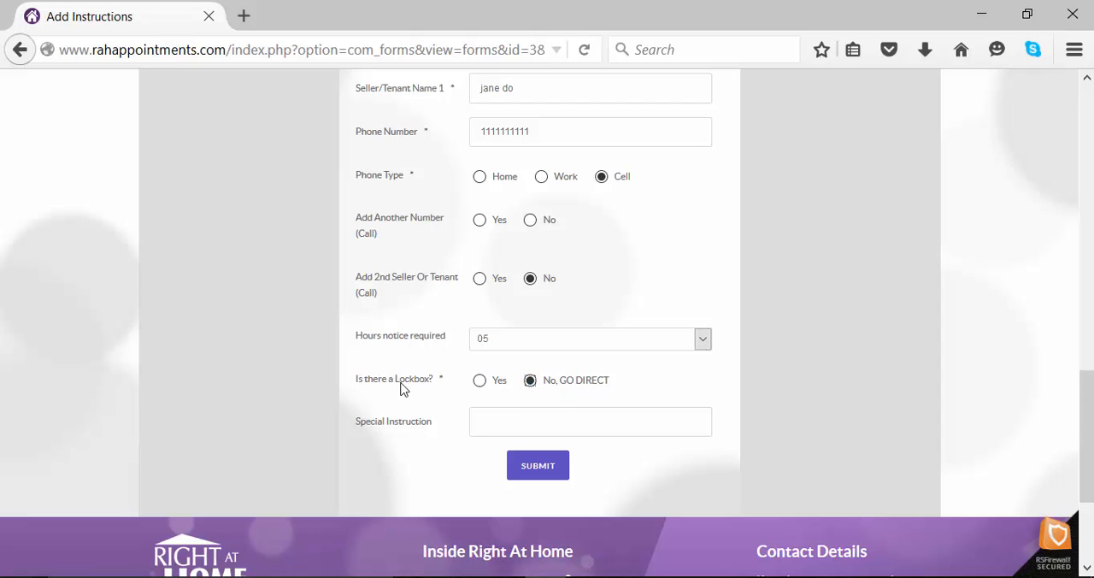
left_click(479, 380)
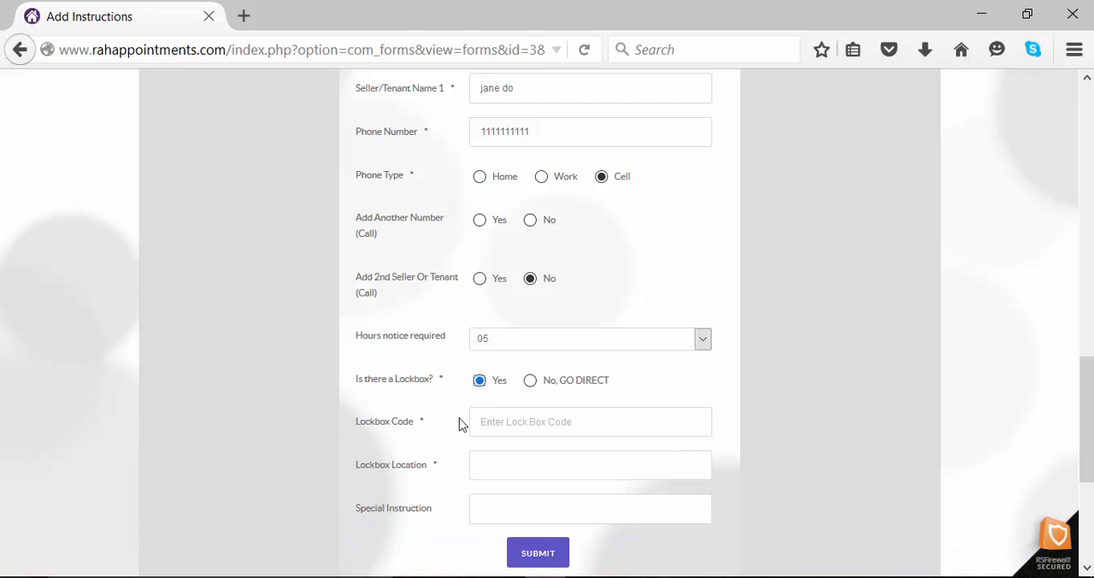
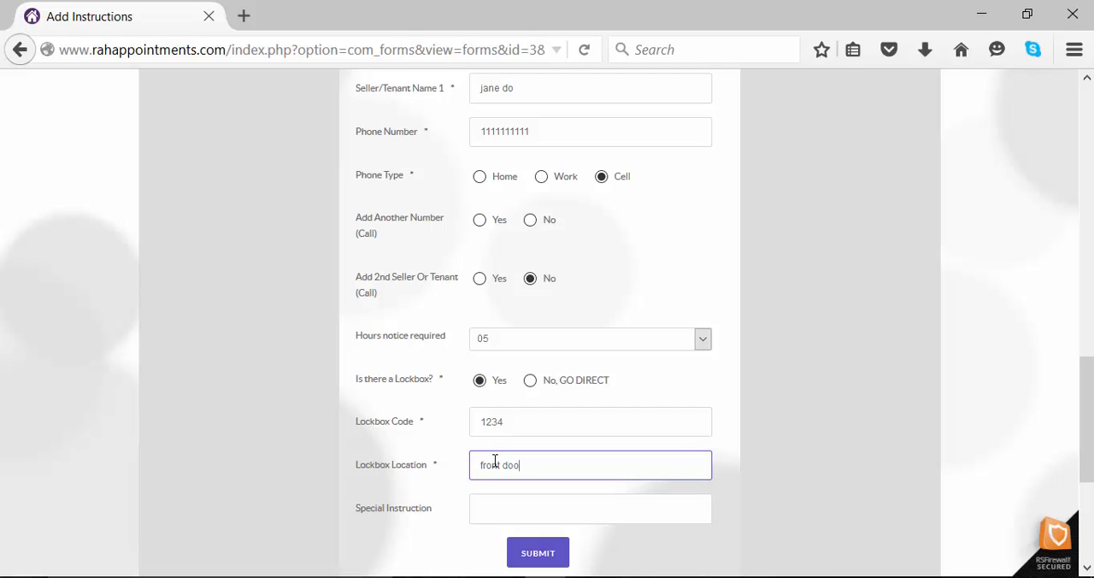
left_click(590, 509)
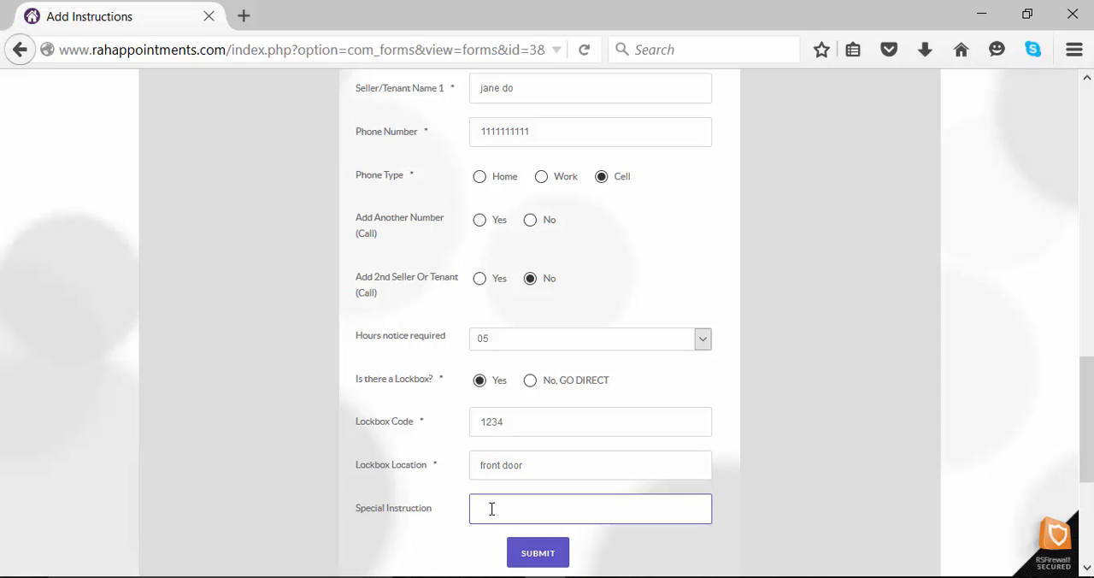
type("lve cal")
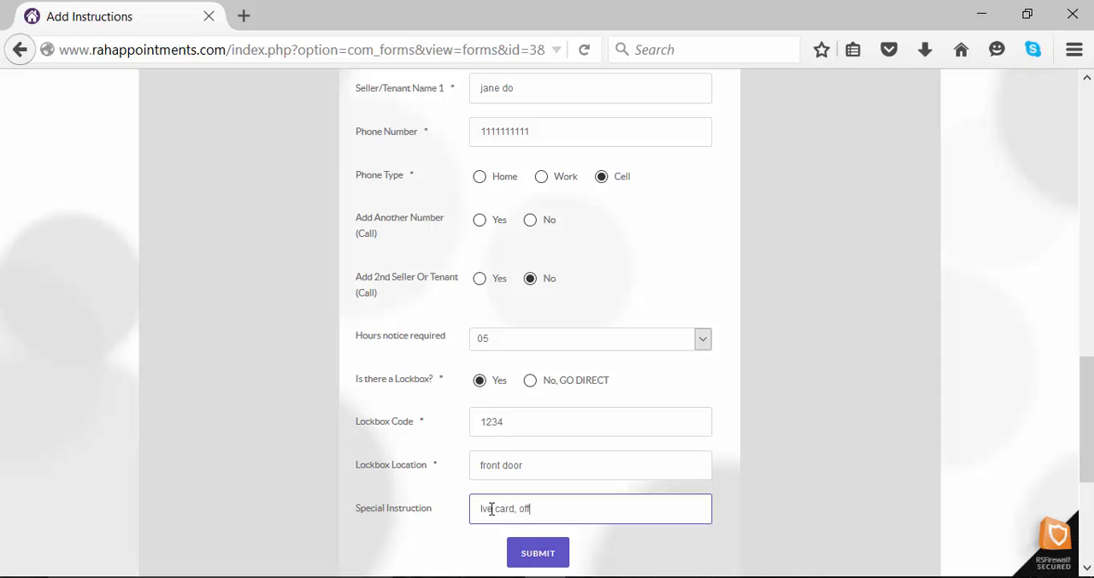
type("ligt")
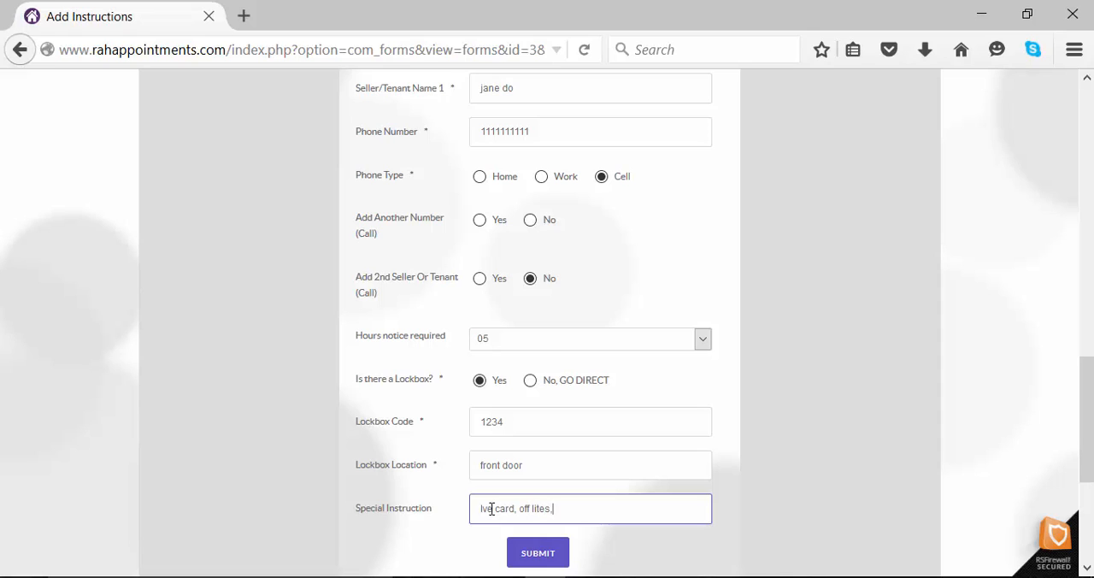
type("off shoes,")
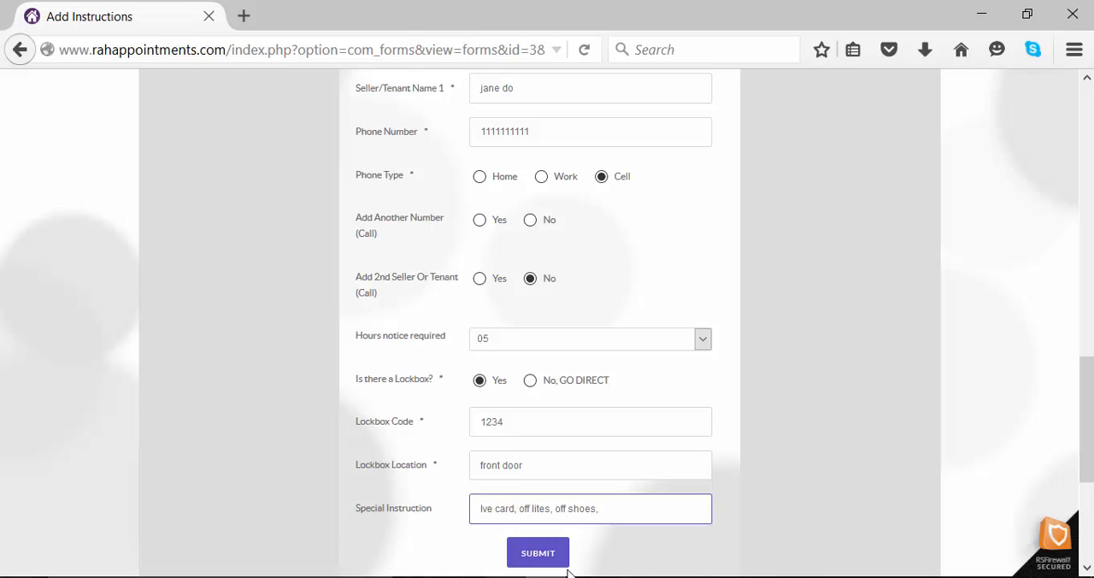
Step: Submit the form and reach the 'Thank you for your submission' page
left_click(537, 551)
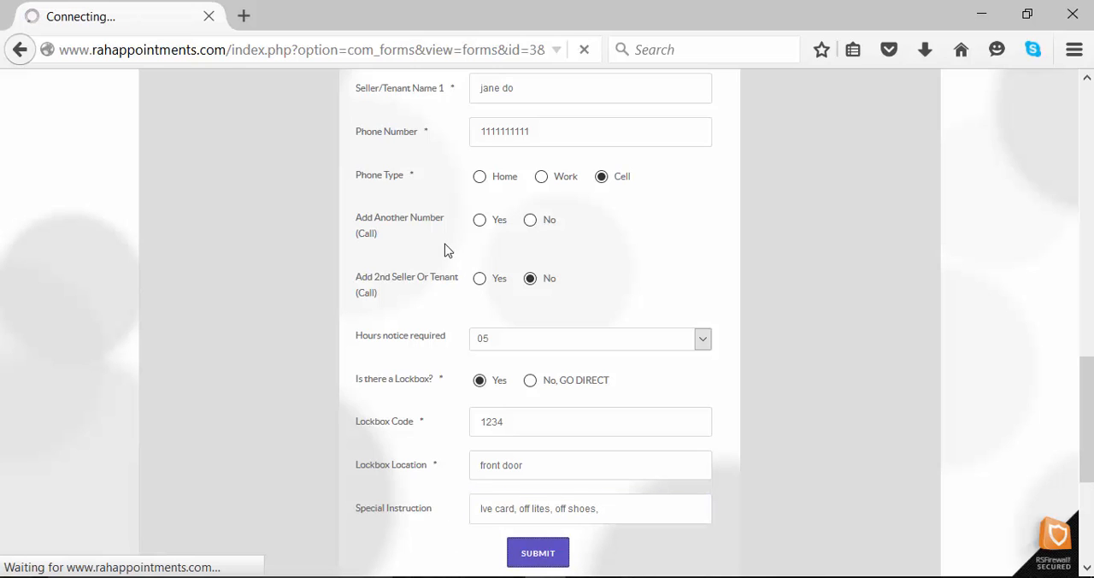
mouse_move(443, 236)
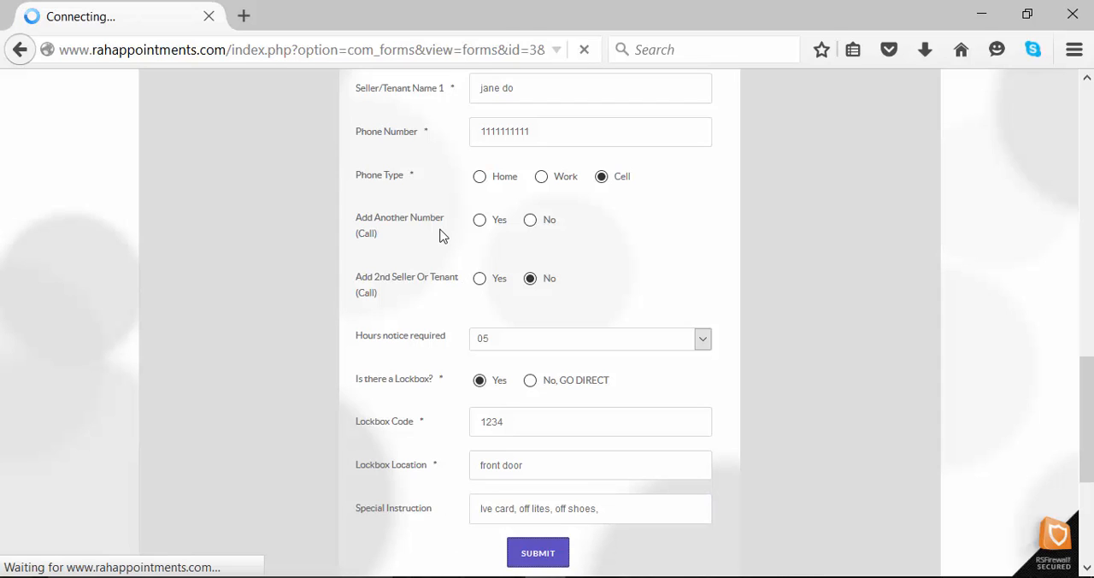
left_click(537, 551)
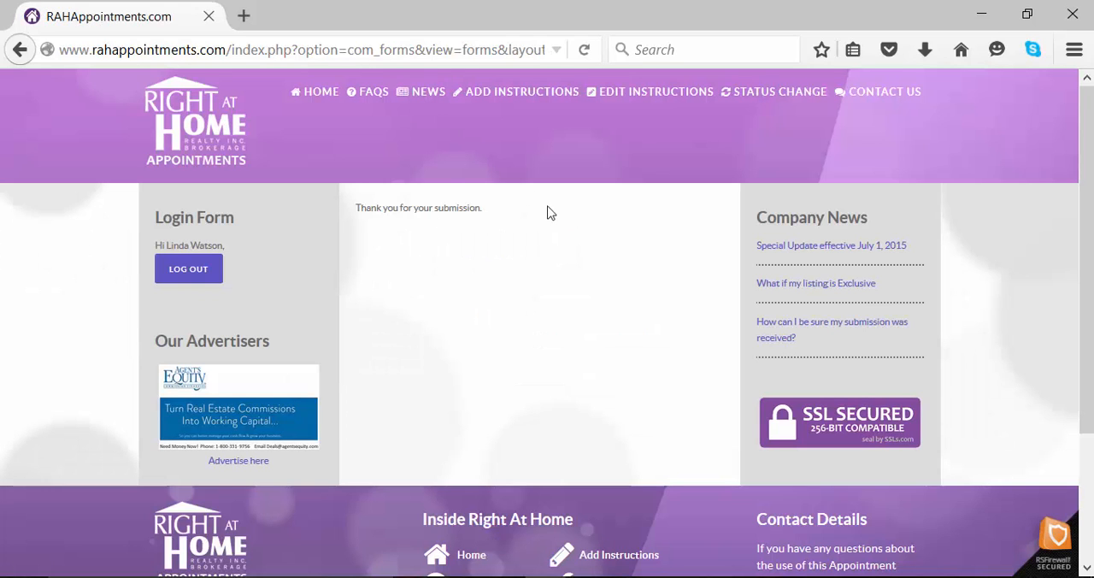
mouse_move(503, 198)
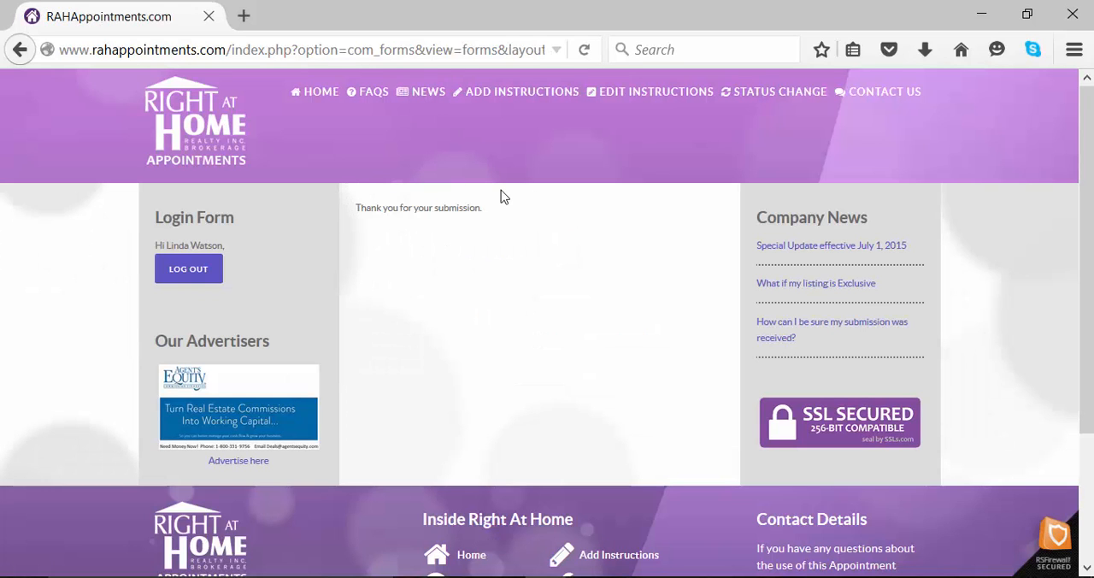